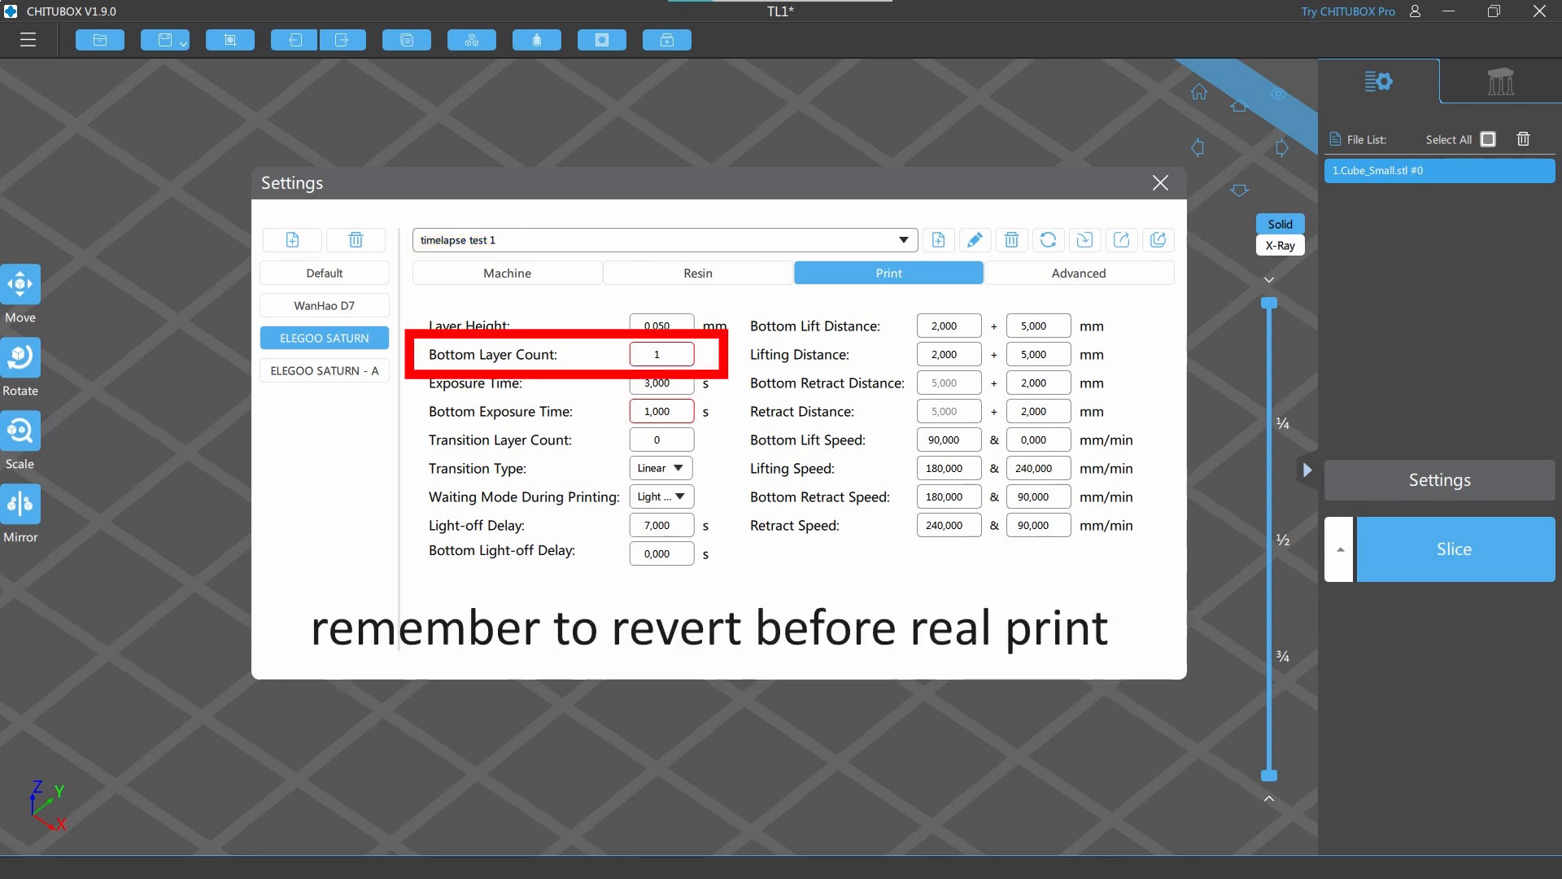
Close the 'timelapse test 1' profile settings and slice Cube_Small.stl for printing
left_click(661, 410)
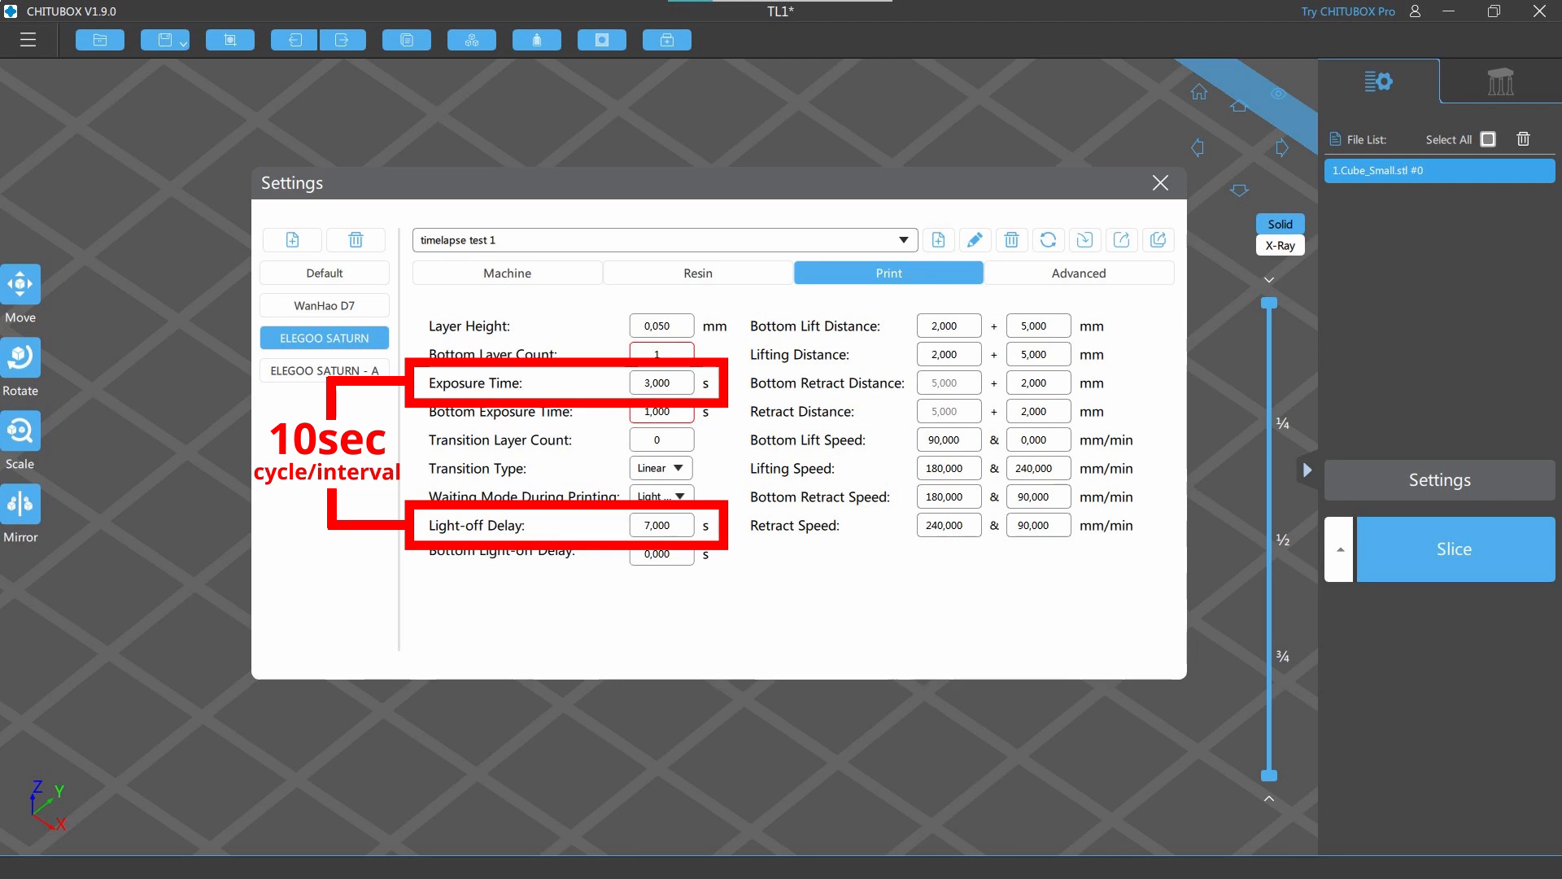
left_click(1453, 547)
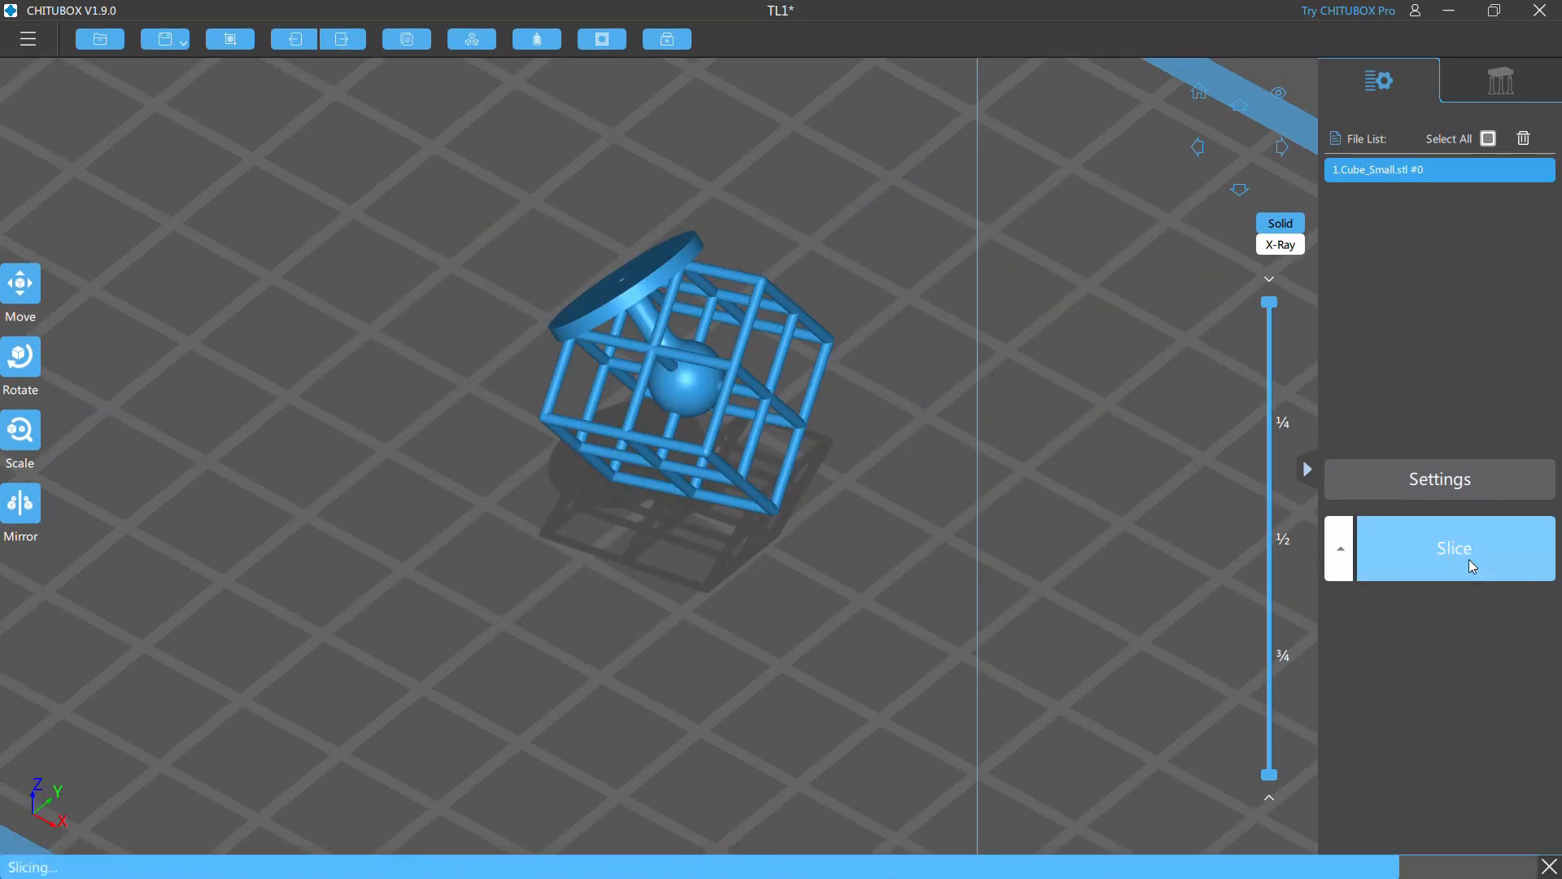
left_click(1439, 479)
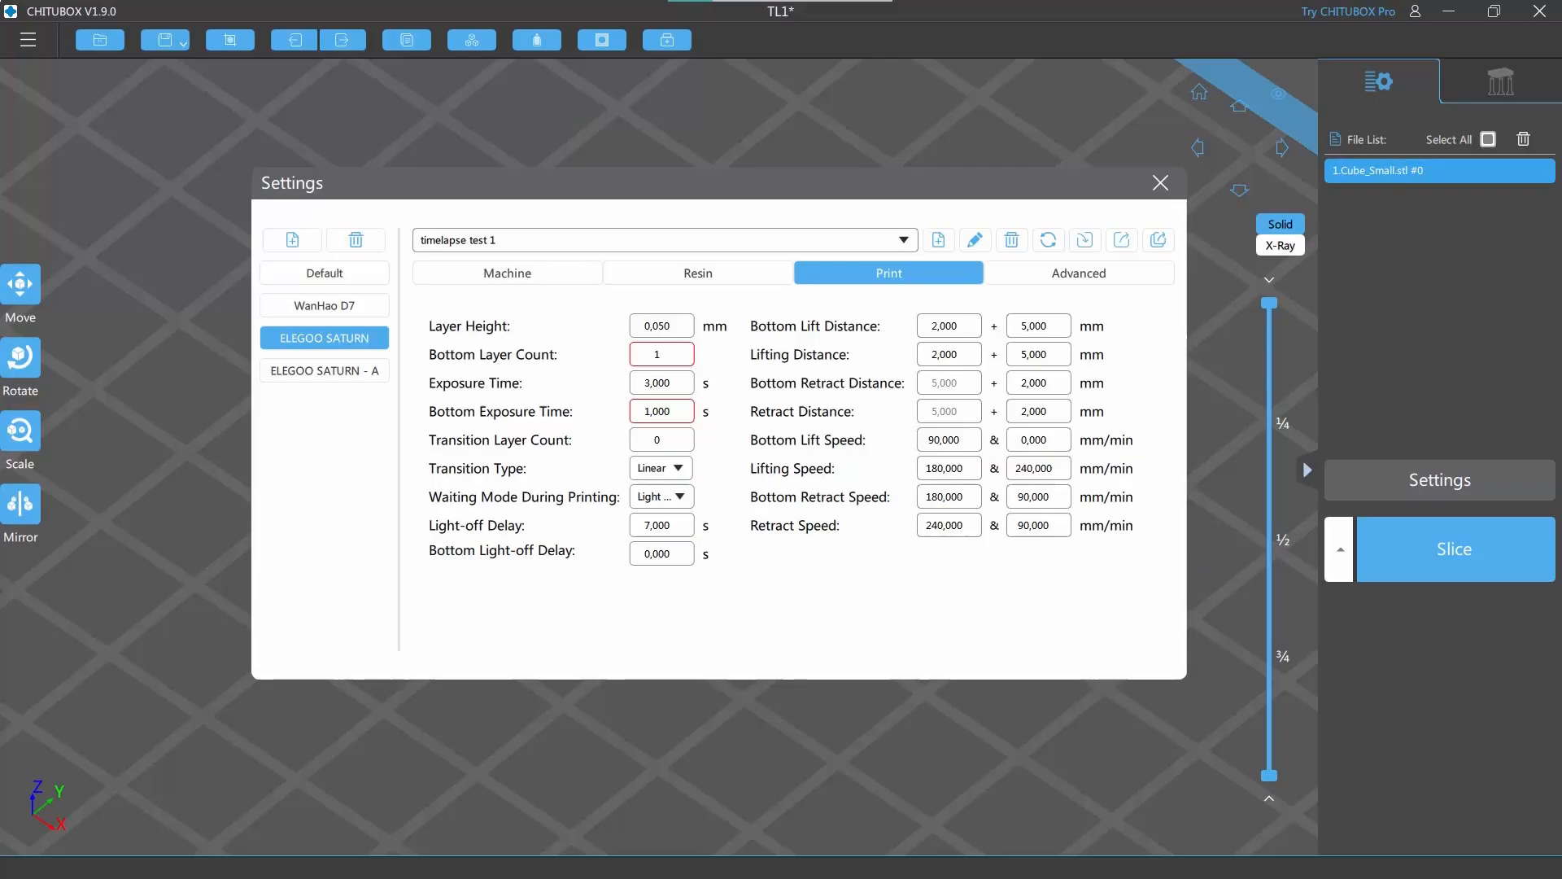